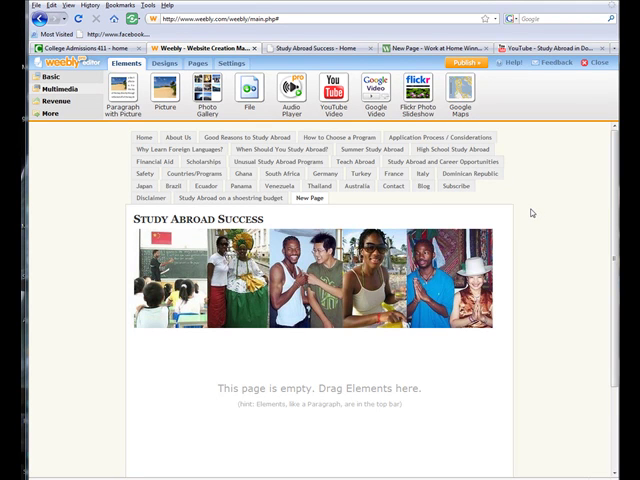
pyautogui.moveTo(518, 218)
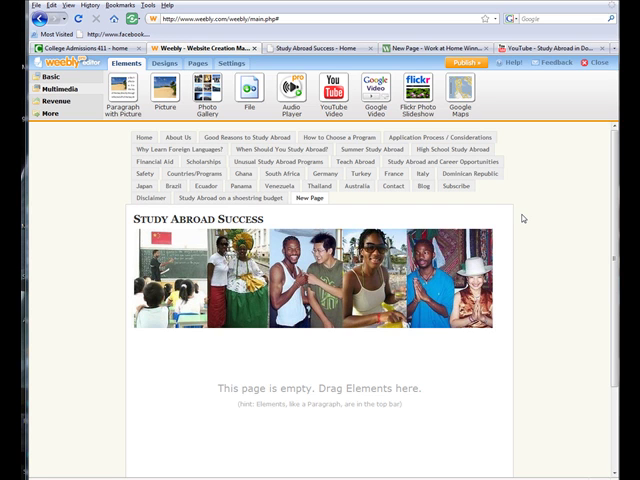
pyautogui.moveTo(520, 218)
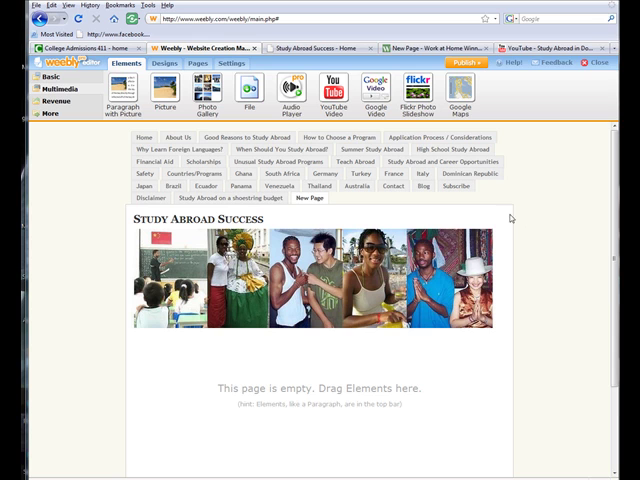
pyautogui.moveTo(528, 225)
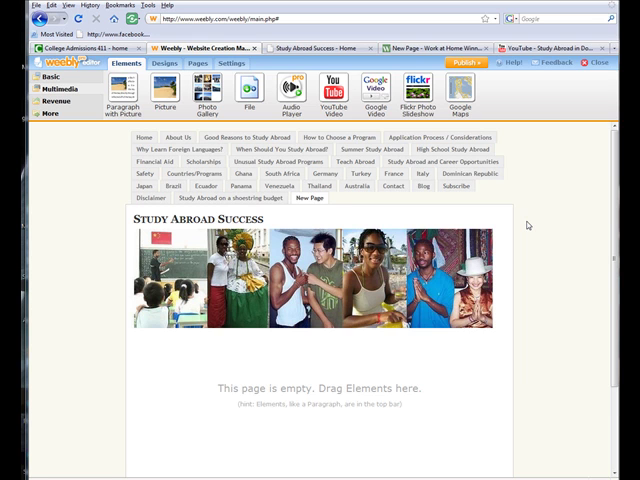
pyautogui.moveTo(540, 243)
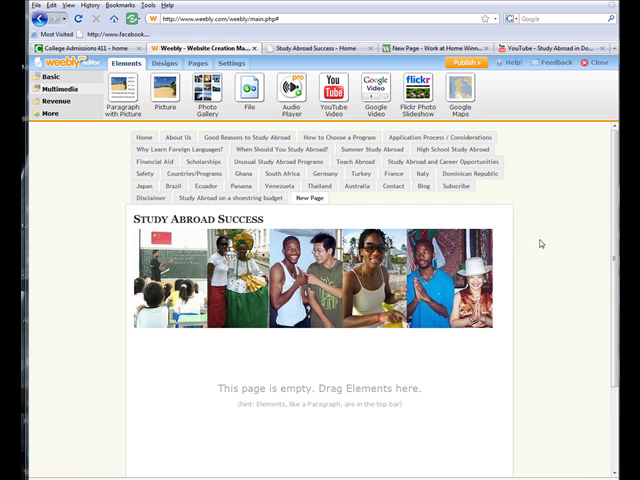
pyautogui.moveTo(561, 246)
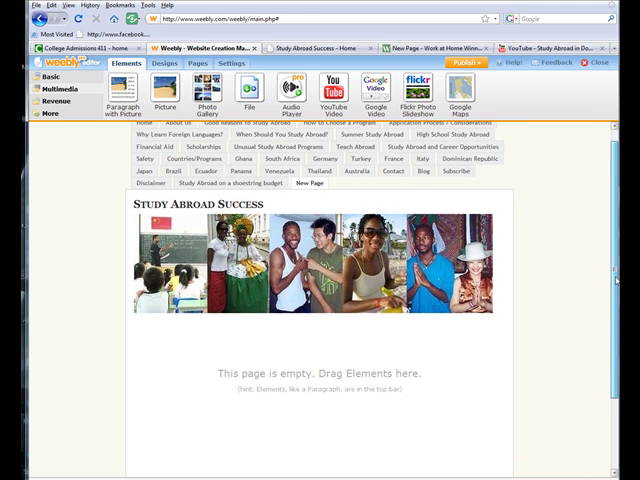
# - Scroll down the new page to the drop area below the header photos
pyautogui.scroll(-3)
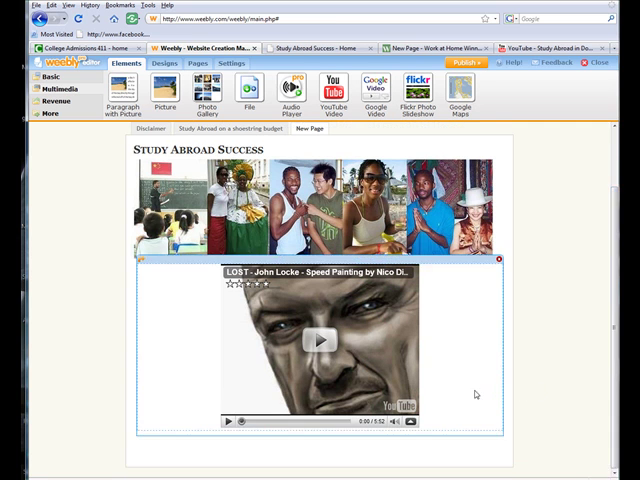
pyautogui.moveTo(463, 391)
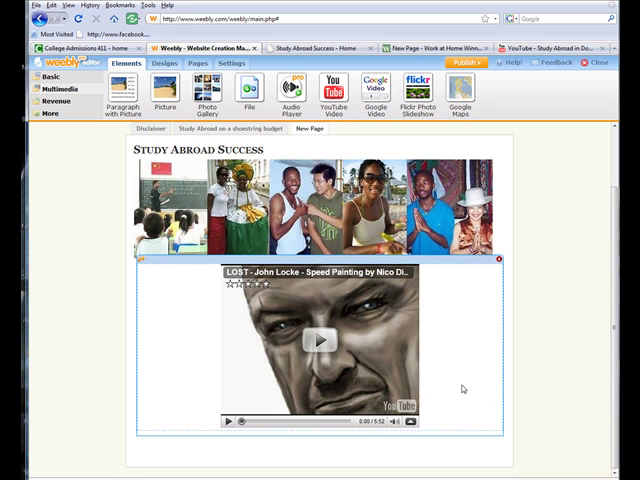
pyautogui.moveTo(451, 389)
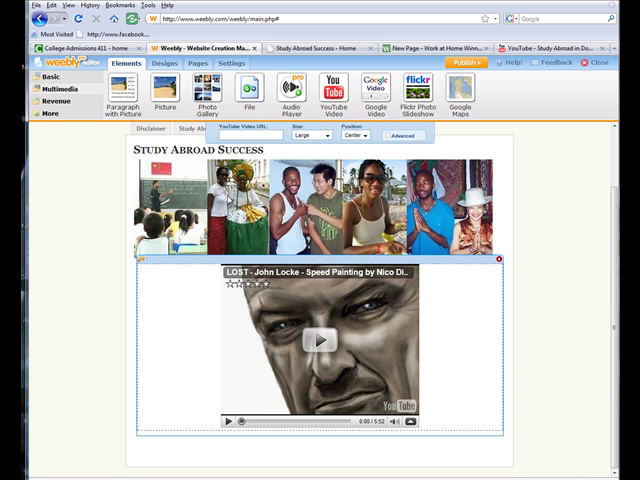
pyautogui.moveTo(227, 200)
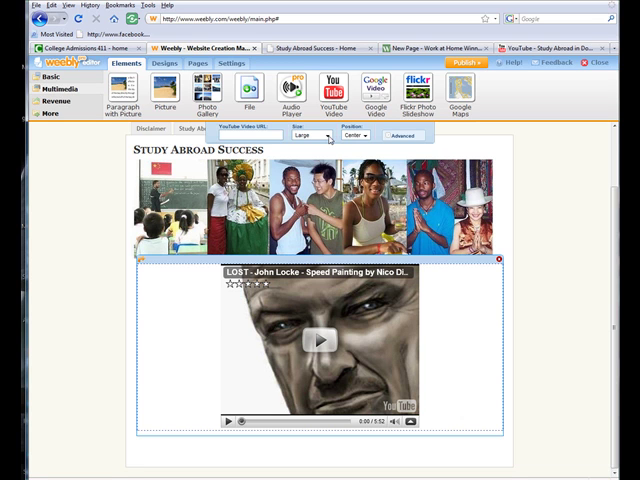
pyautogui.click(366, 135)
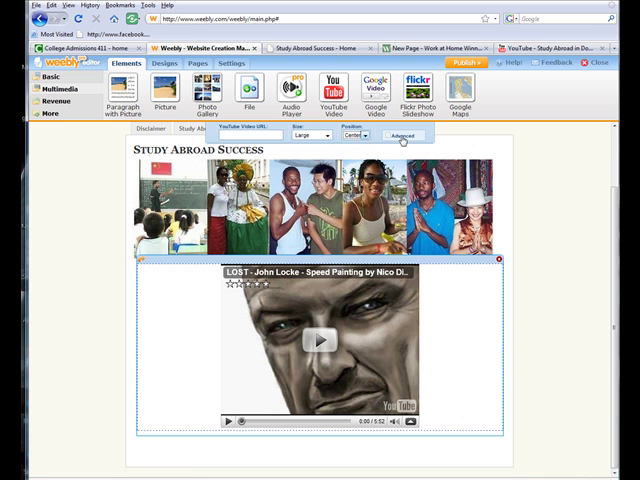
pyautogui.click(404, 135)
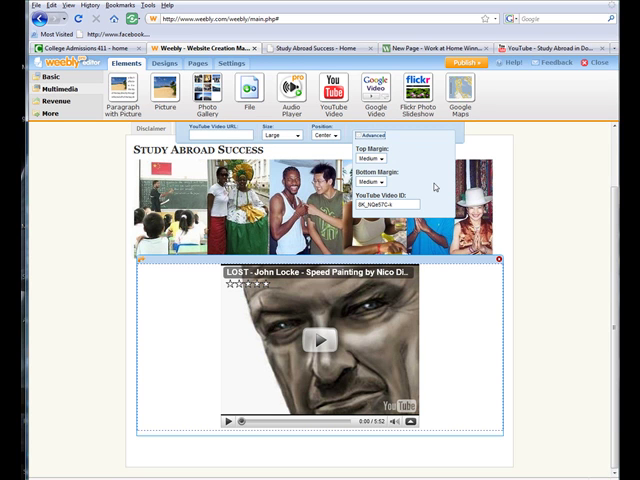
pyautogui.moveTo(435, 187)
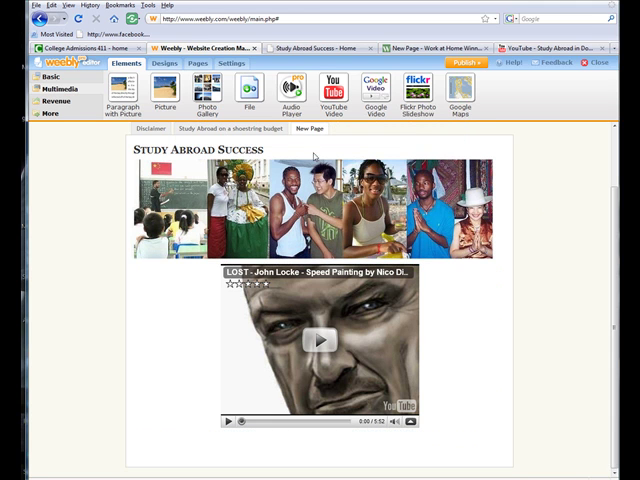
pyautogui.click(318, 340)
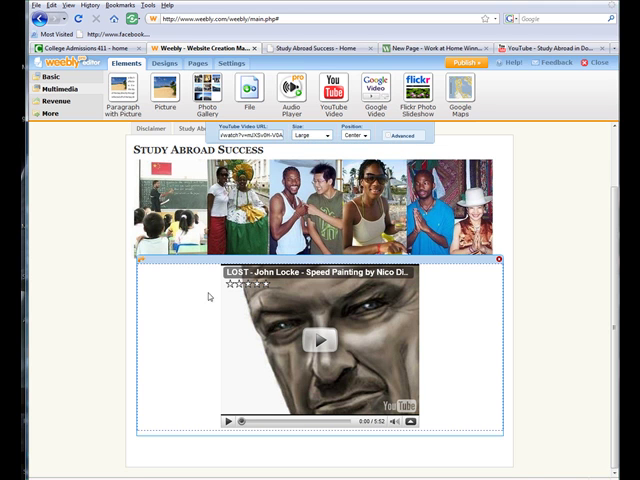
pyautogui.moveTo(163, 338)
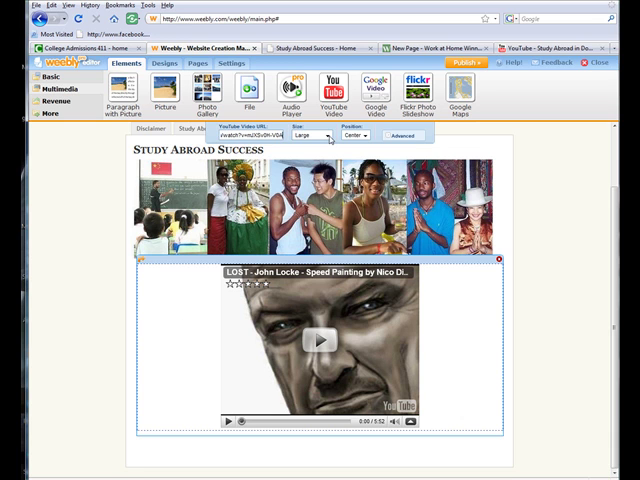
pyautogui.moveTo(548, 349)
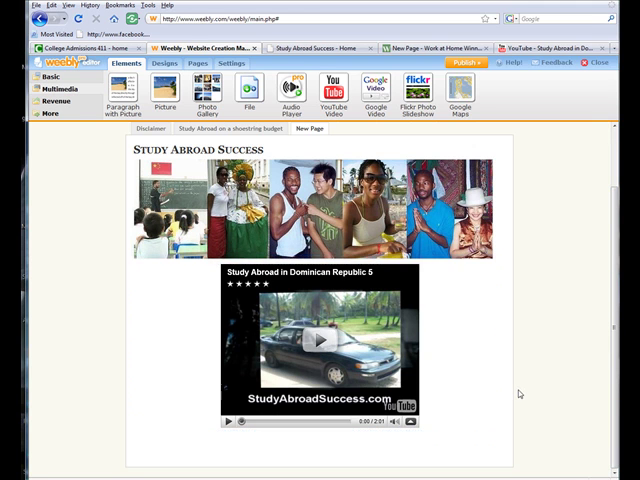
pyautogui.moveTo(536, 410)
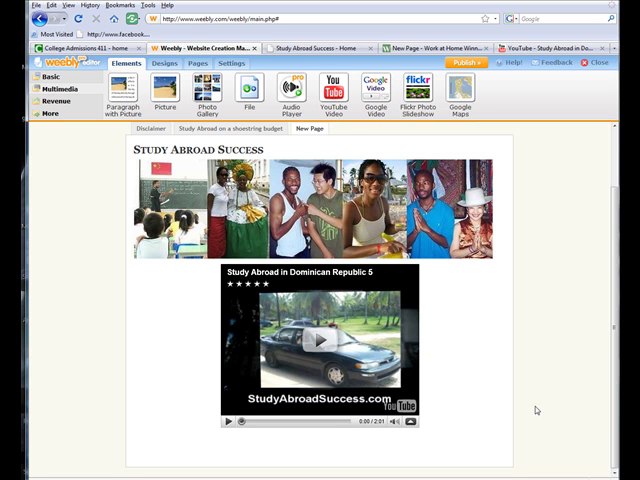
pyautogui.moveTo(549, 402)
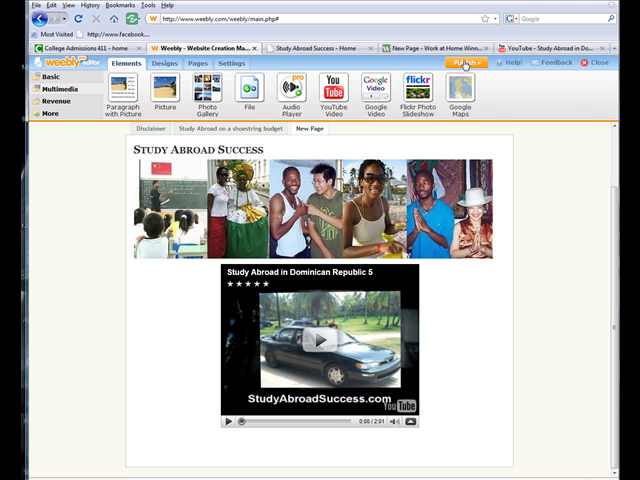
# - Switch to the YouTube tab showing the Study Abroad in Dominican Republic 5 video
pyautogui.click(462, 63)
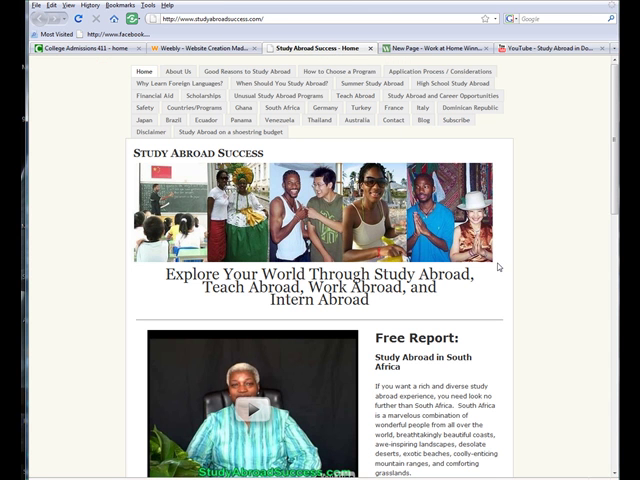
pyautogui.moveTo(523, 297)
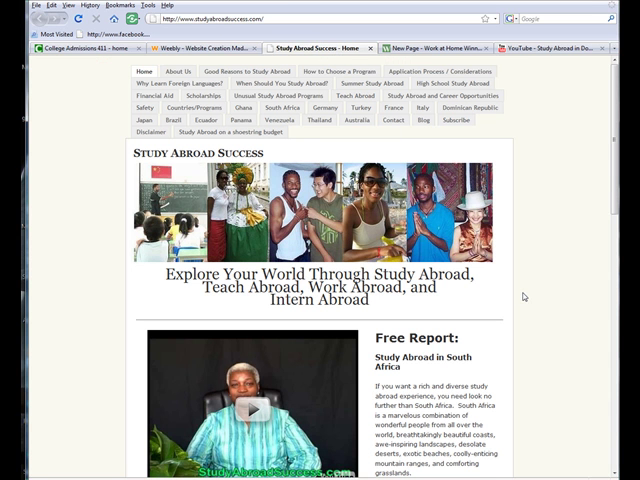
pyautogui.moveTo(532, 305)
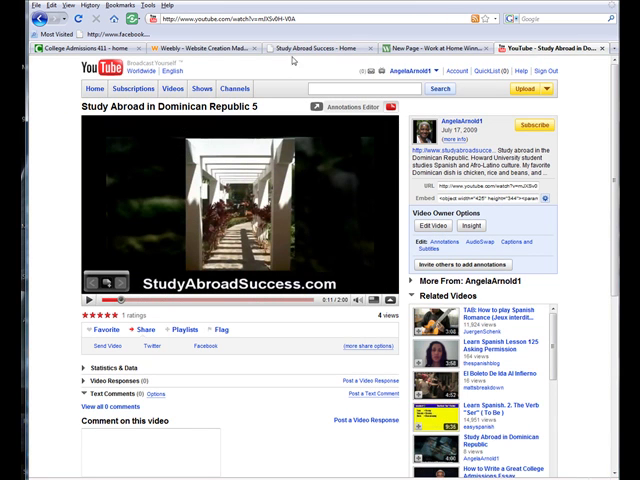
# - Return to the Weebly editor and republish the site to add the New Page to the live menu
pyautogui.click(457, 62)
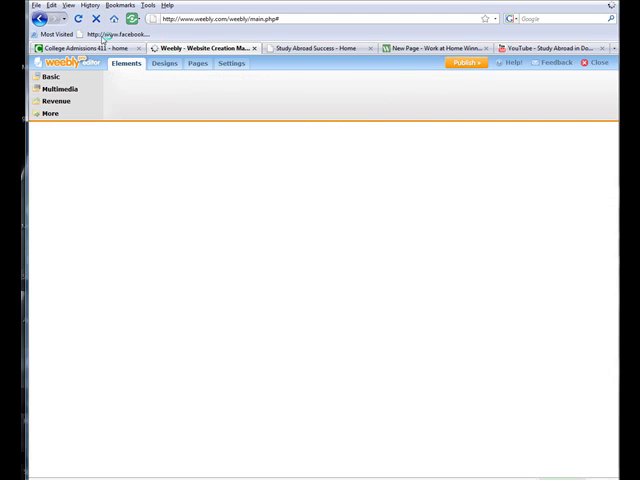
pyautogui.click(110, 34)
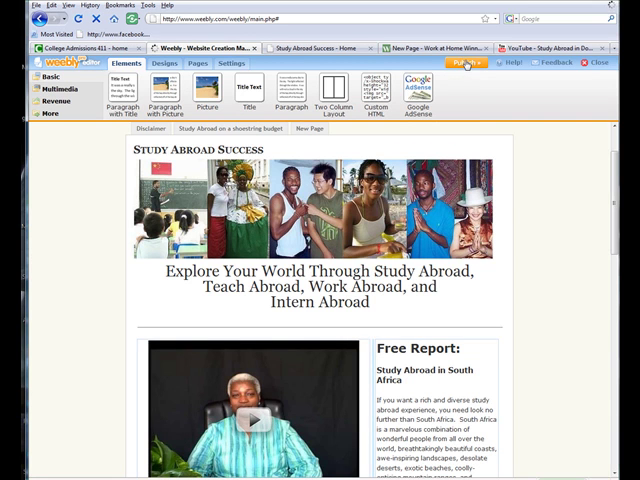
pyautogui.click(463, 63)
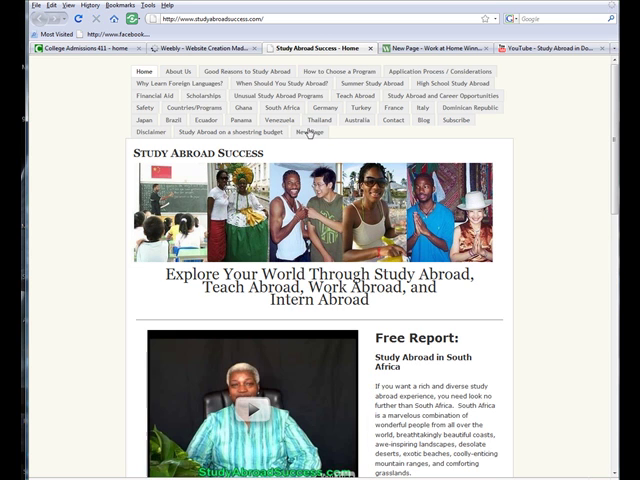
# - View the live New Page, then close Weebly's Congratulations publish dialog
pyautogui.click(311, 132)
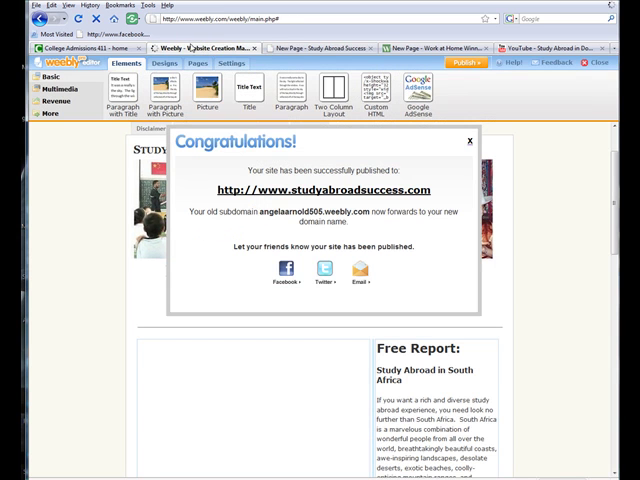
pyautogui.click(469, 140)
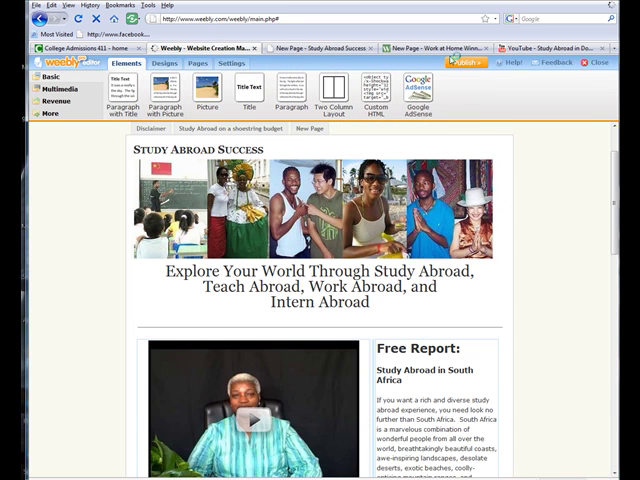